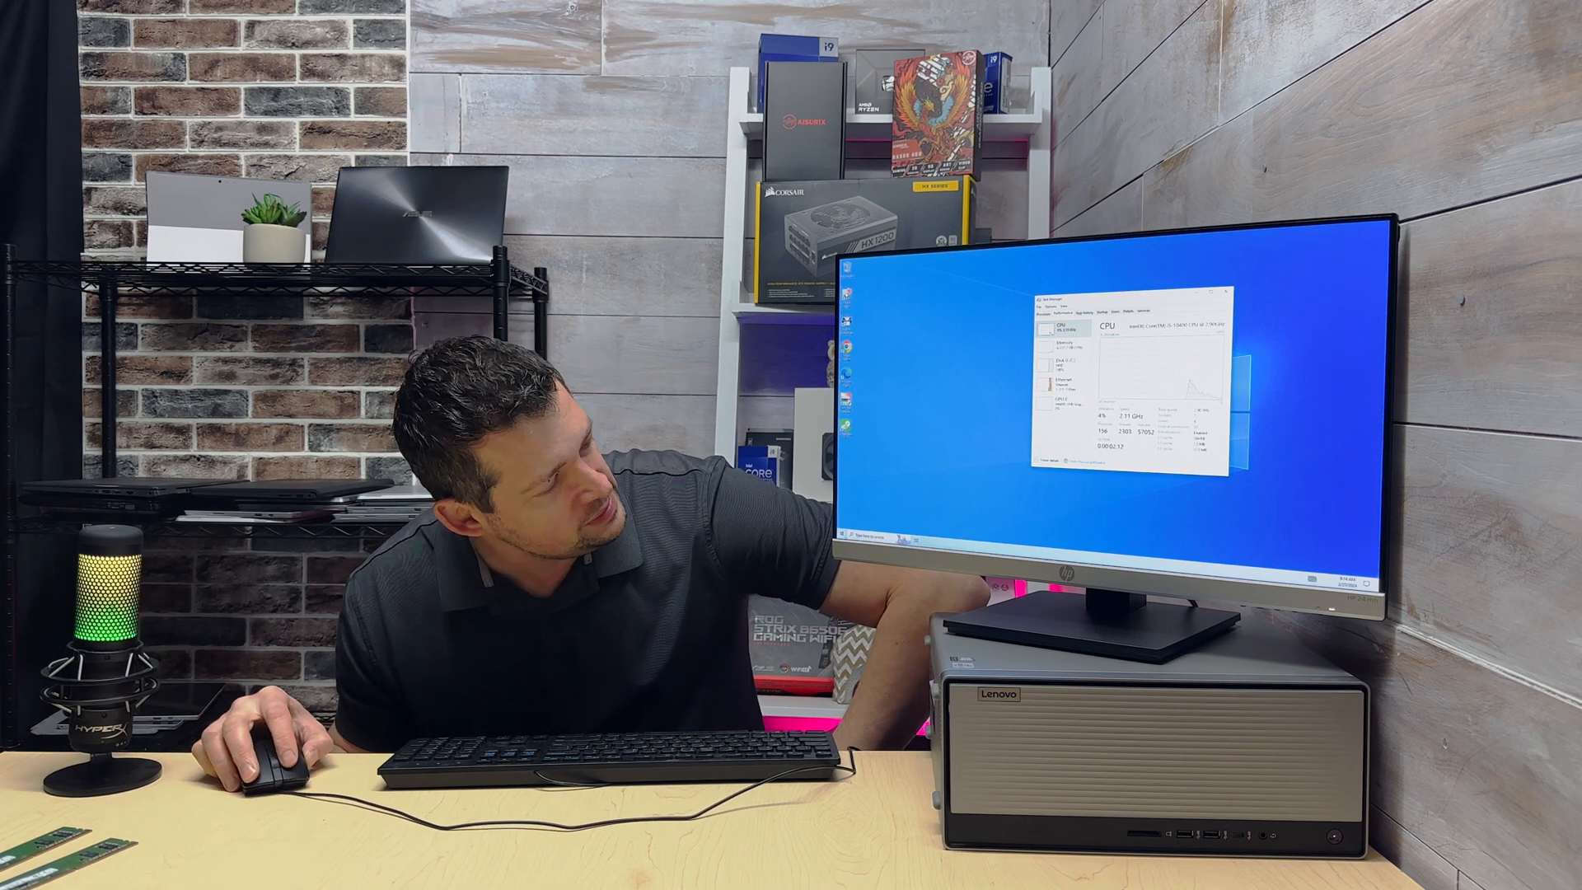
Open the Start menu power options showing Sleep, Shut down and Restart, with Restart ready to choose.
{"action": "left_click", "coordinate": [851, 565]}
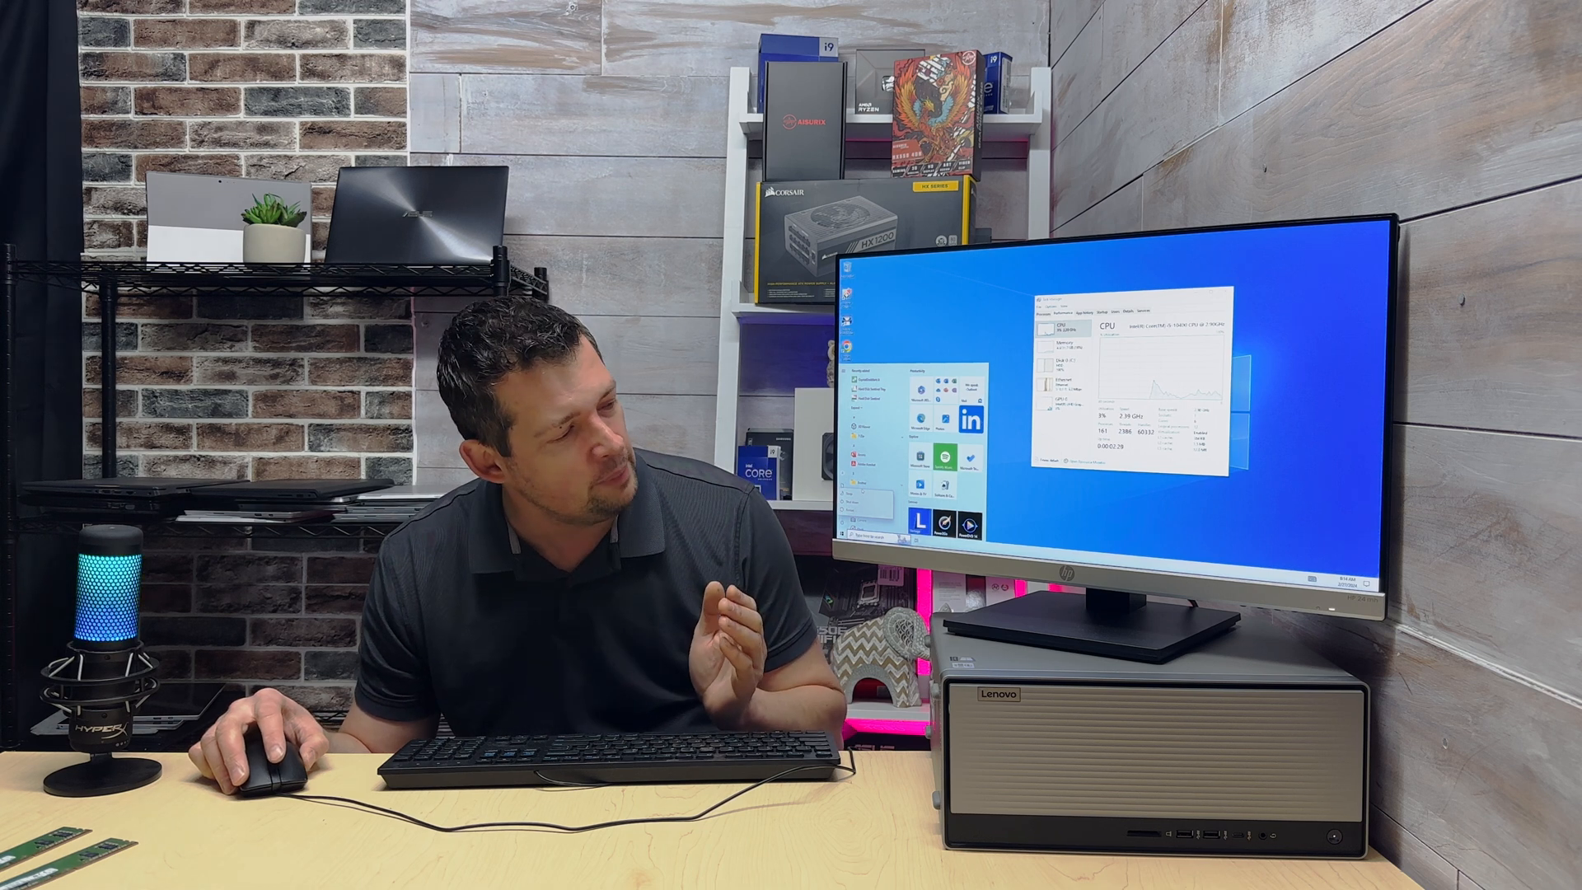
{"action": "left_click", "coordinate": [858, 860]}
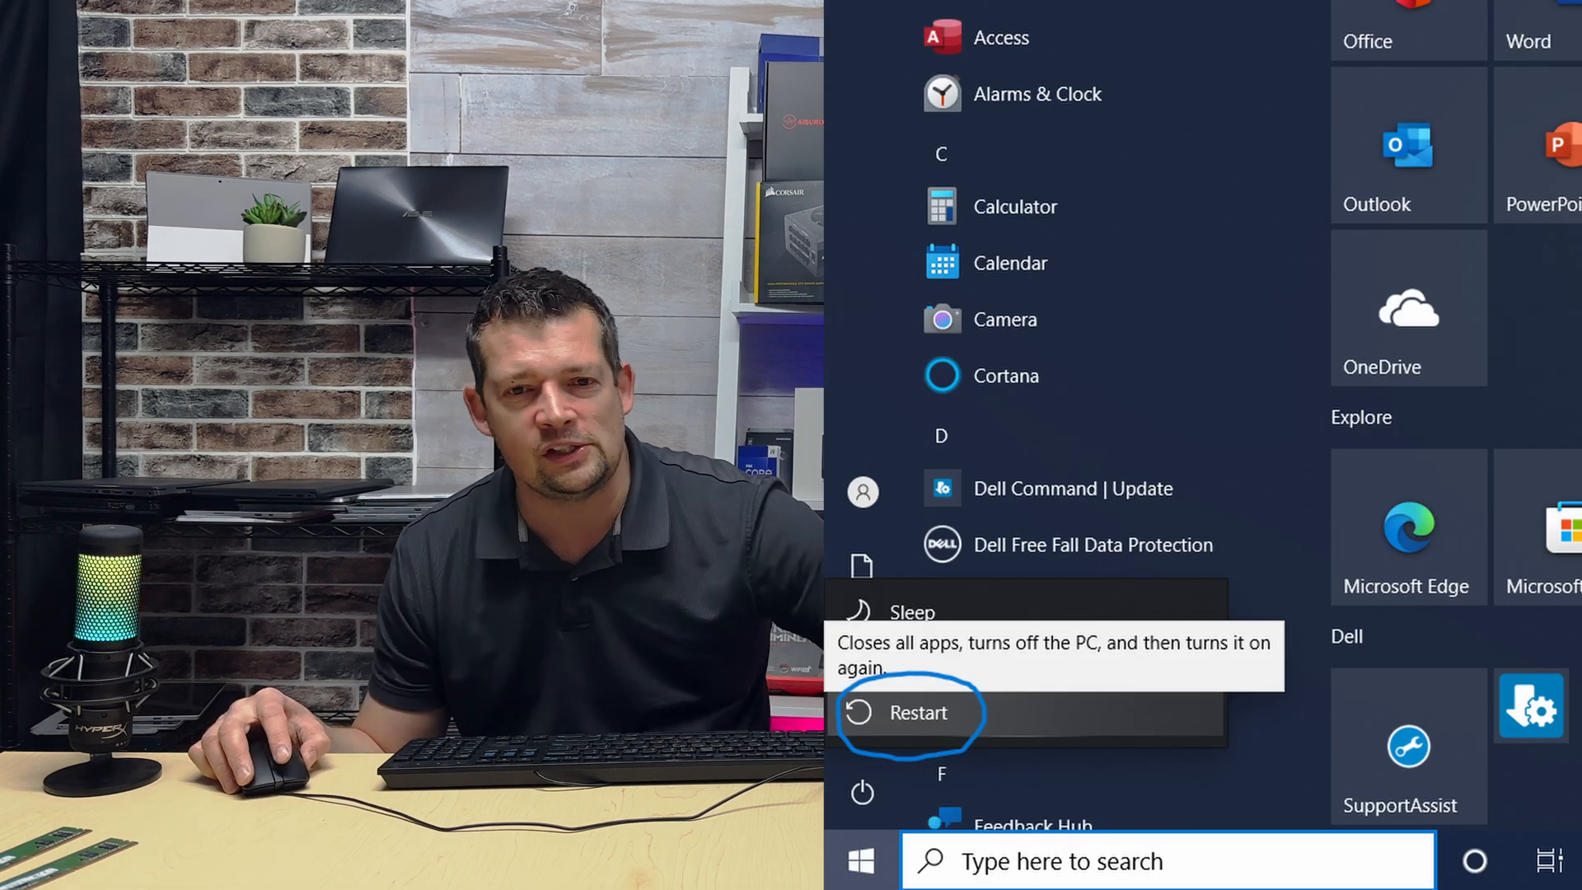